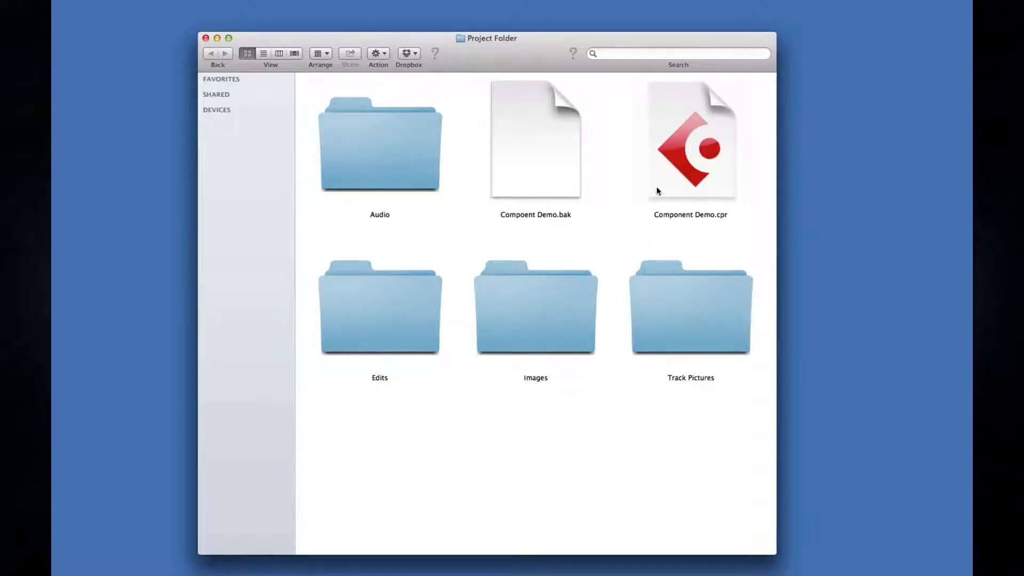
Inspect the project folder and open the Audio subfolder to view its recordings.
{"action": "left_click", "coordinate": [379, 142]}
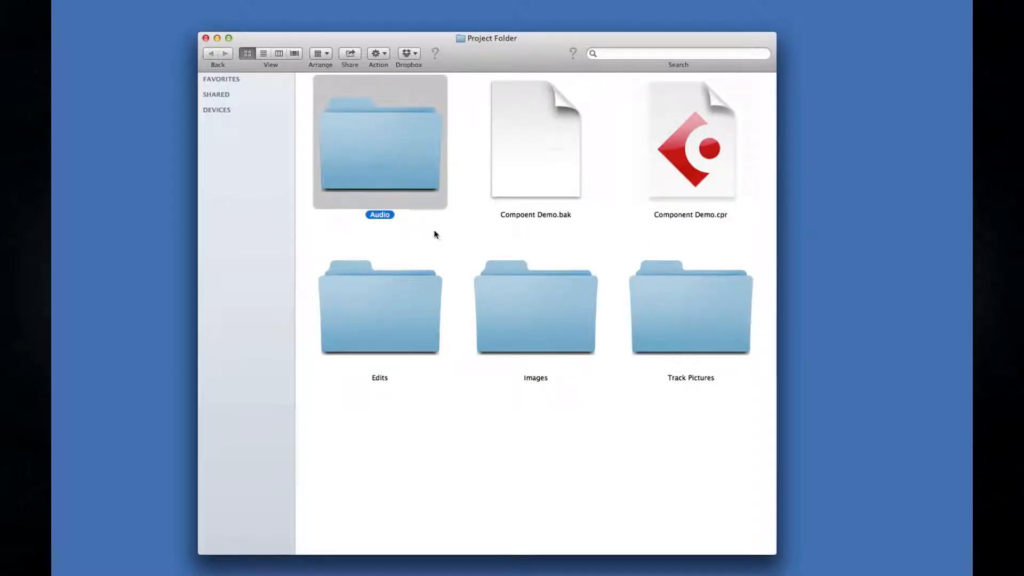
{"action": "left_click", "coordinate": [690, 140]}
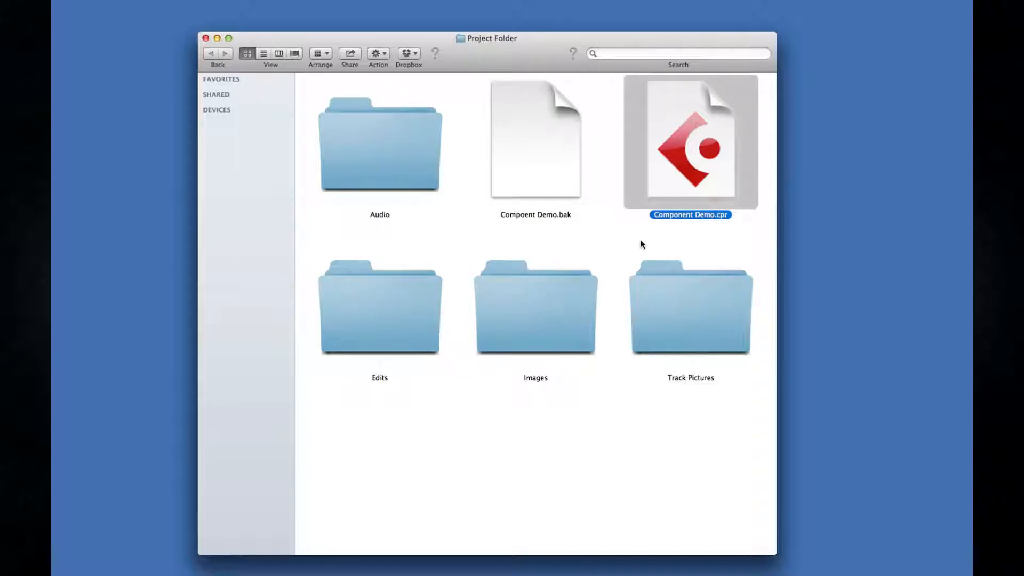
{"action": "left_click", "coordinate": [378, 140]}
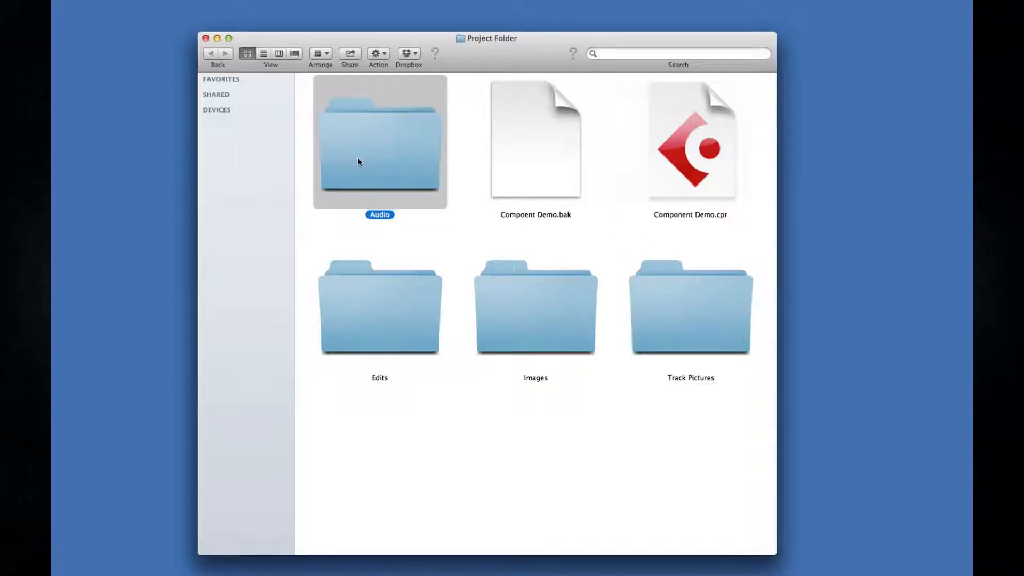
{"action": "double_click", "coordinate": [379, 140]}
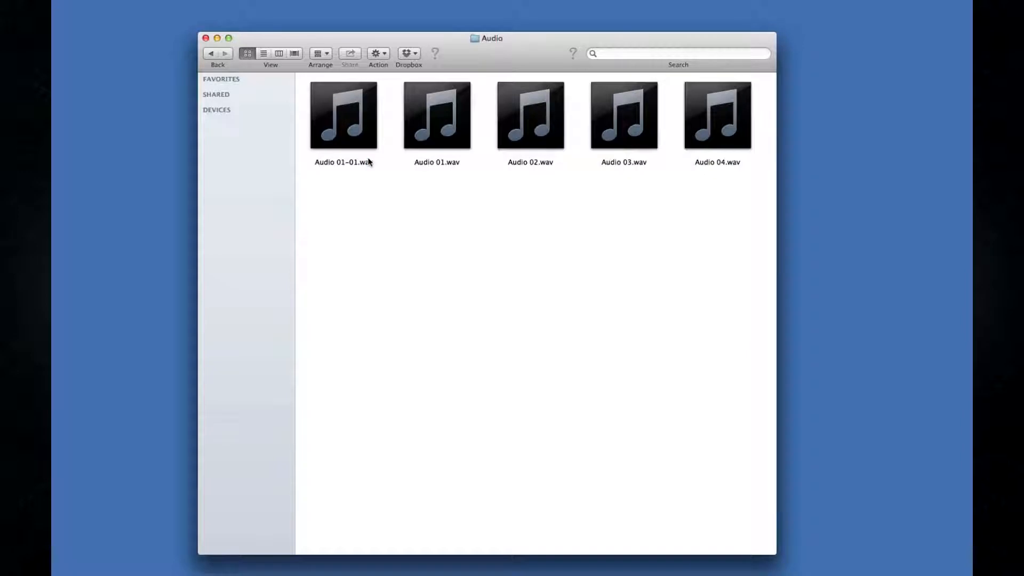
{"action": "left_click", "coordinate": [210, 54]}
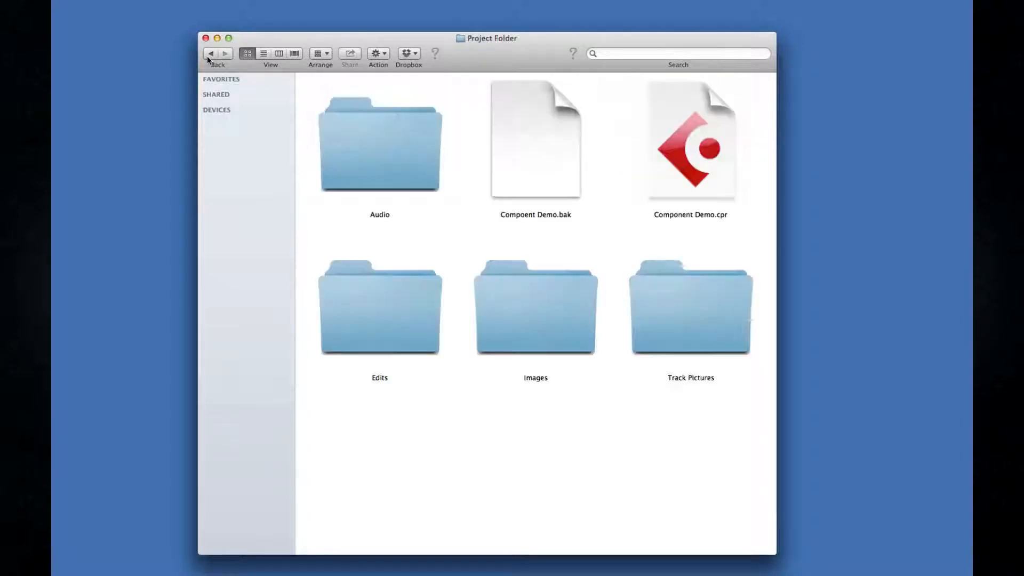
{"action": "mouse_move", "coordinate": [445, 255]}
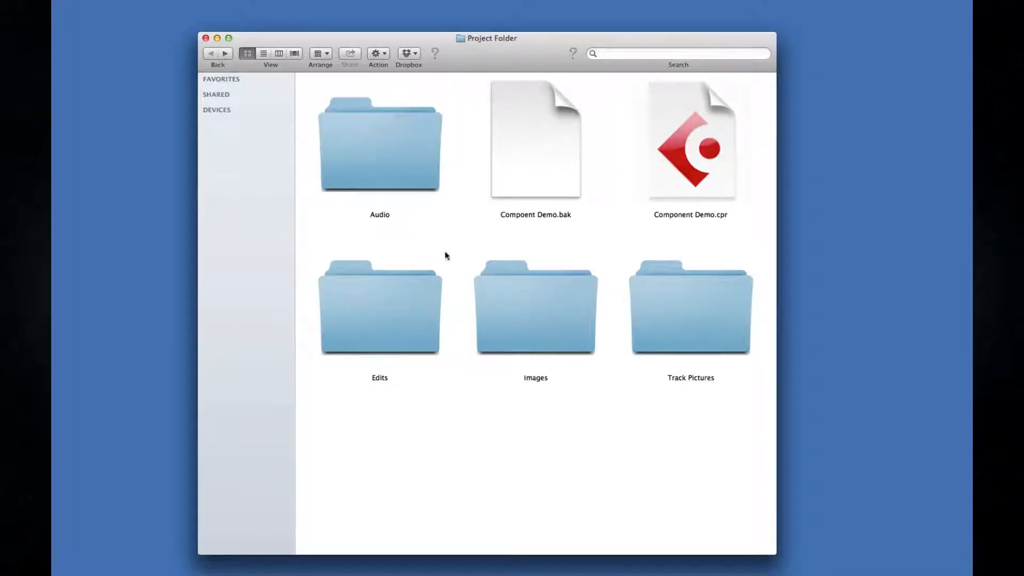
Check the Component Demo.bak backup and browse the Images folder's peak files.
{"action": "left_click", "coordinate": [535, 139]}
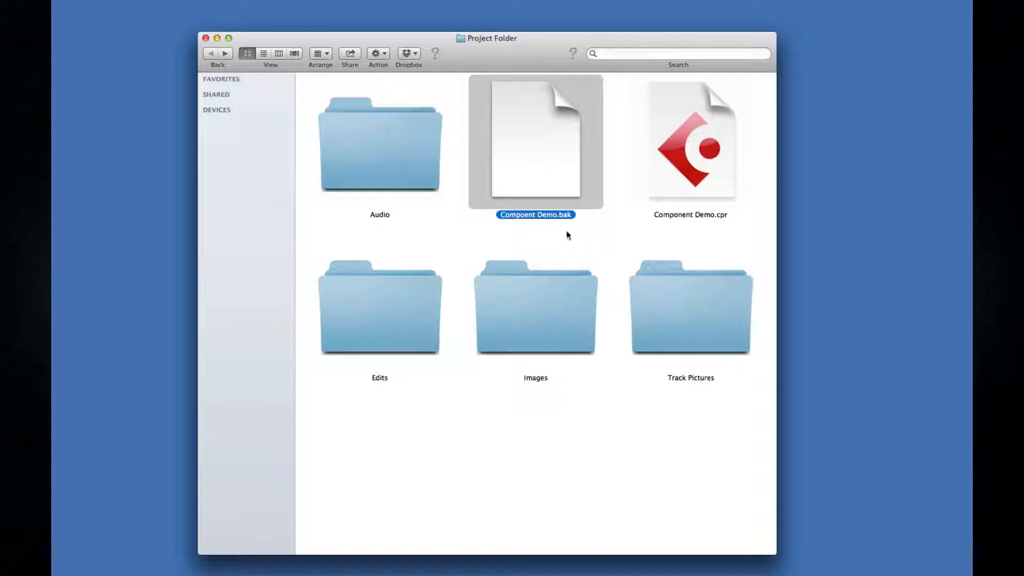
{"action": "mouse_move", "coordinate": [578, 224]}
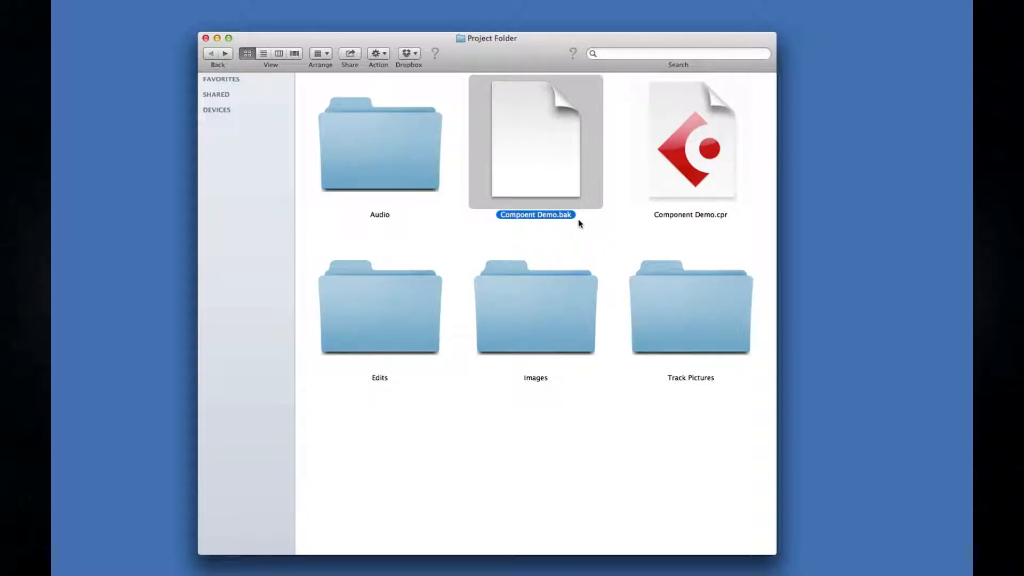
{"action": "left_click", "coordinate": [535, 305]}
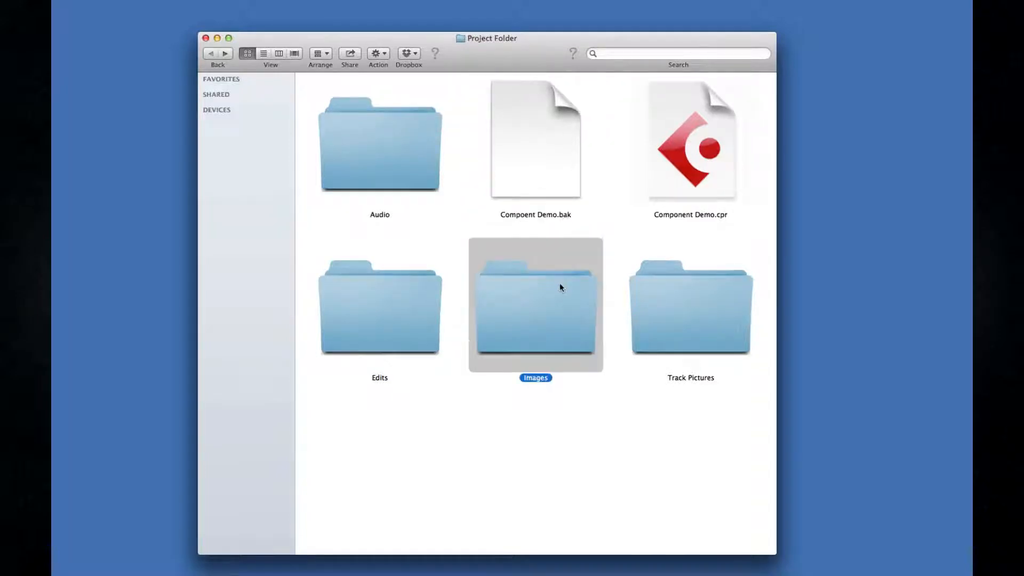
{"action": "double_click", "coordinate": [535, 303]}
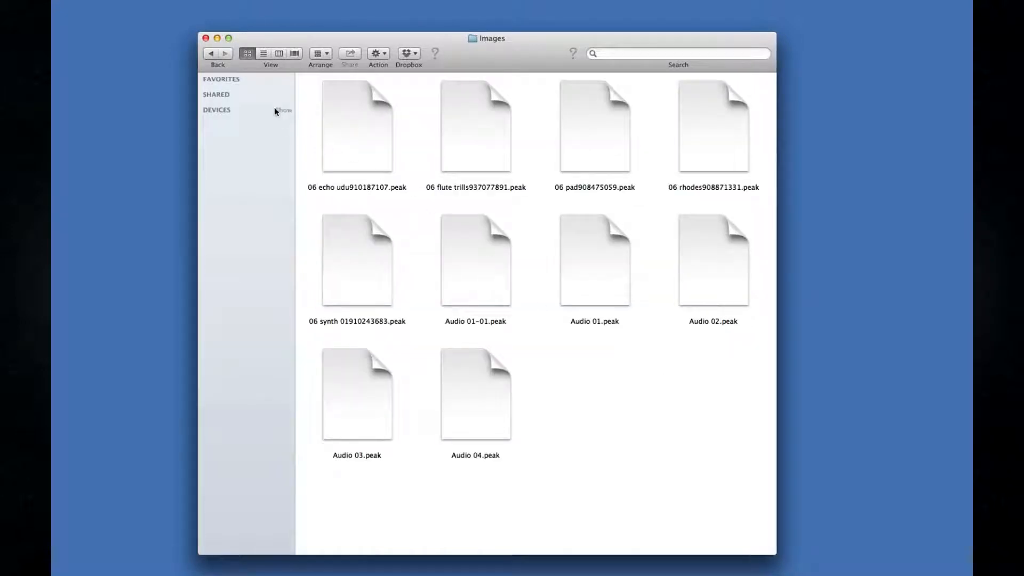
{"action": "left_click", "coordinate": [210, 54]}
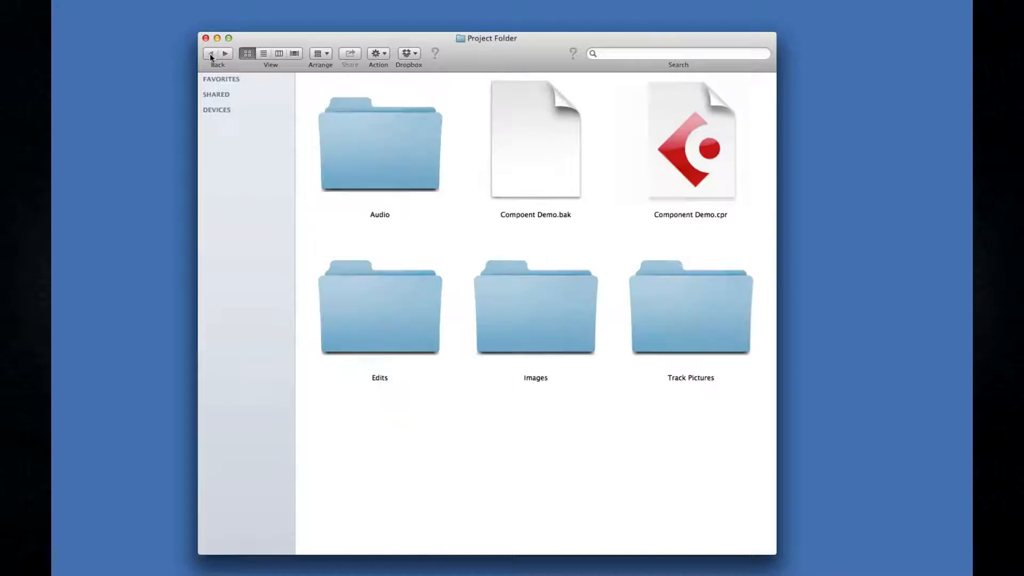
Browse the Edits folder, then the Track Pictures folder.
{"action": "double_click", "coordinate": [379, 308]}
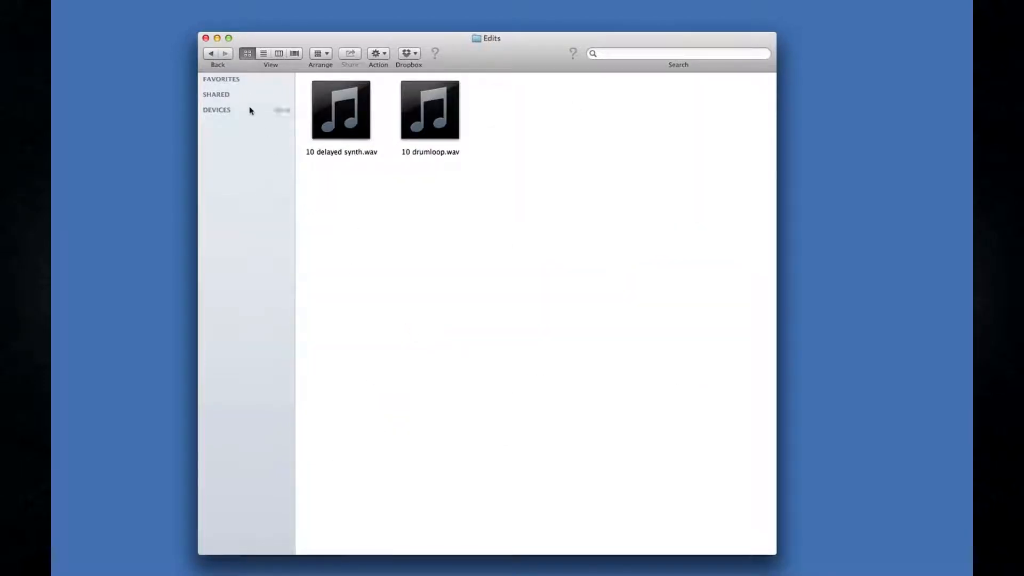
{"action": "left_click", "coordinate": [210, 54]}
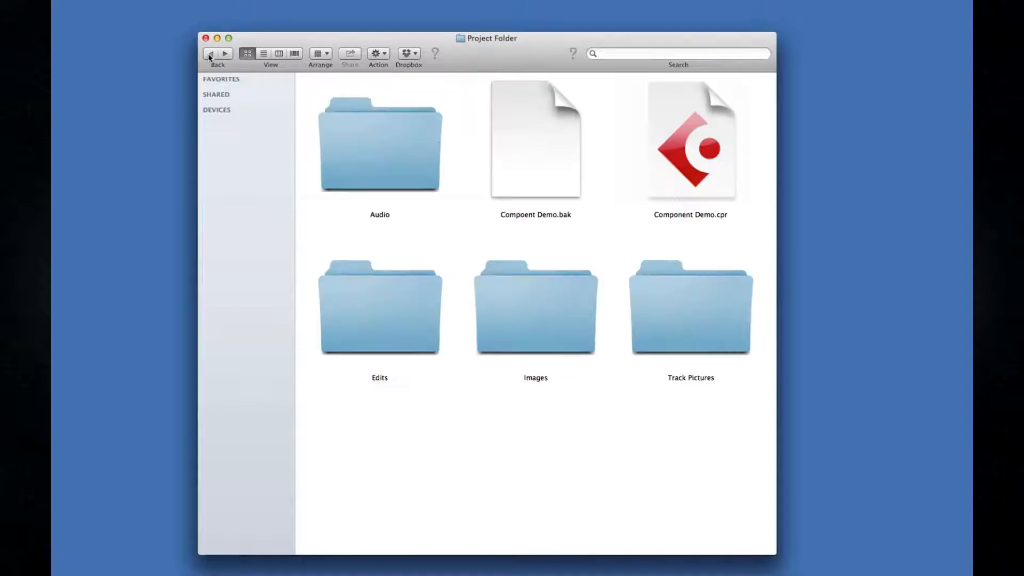
{"action": "double_click", "coordinate": [689, 308]}
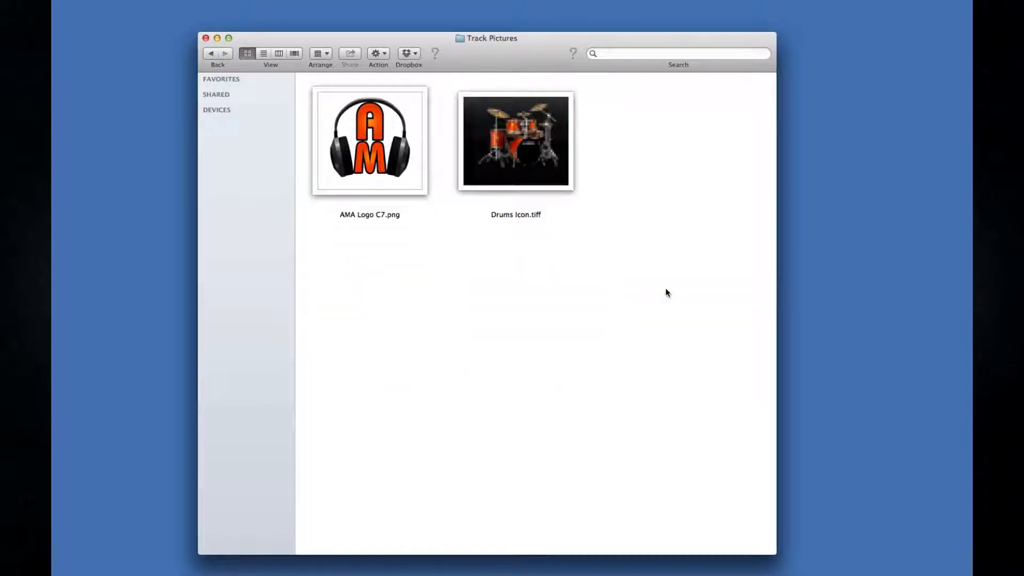
{"action": "left_click", "coordinate": [210, 53]}
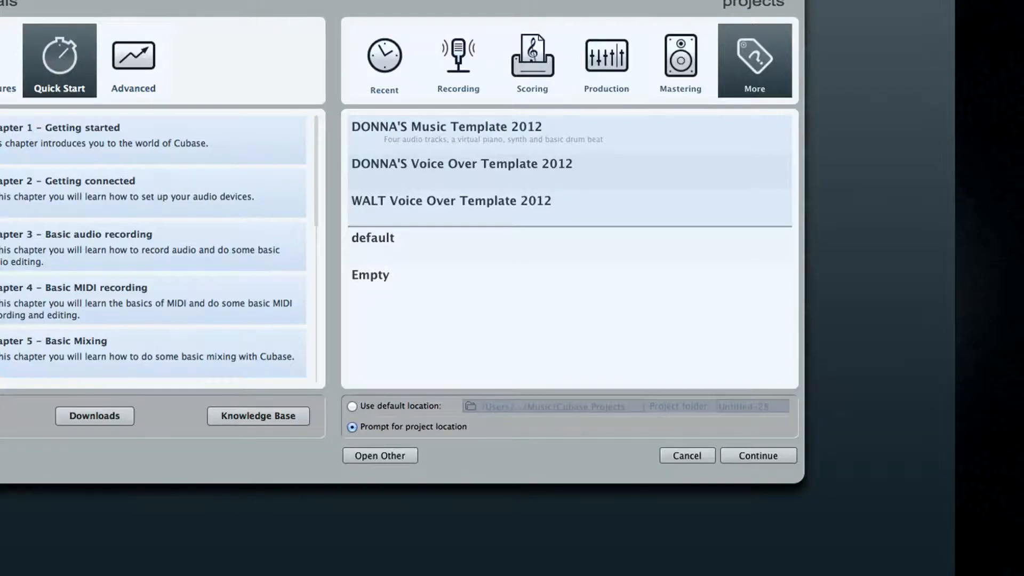
Choose a starting template from the More templates category in the Steinberg Hub.
{"action": "left_click", "coordinate": [757, 454]}
{"action": "type", "text": "GTR"}
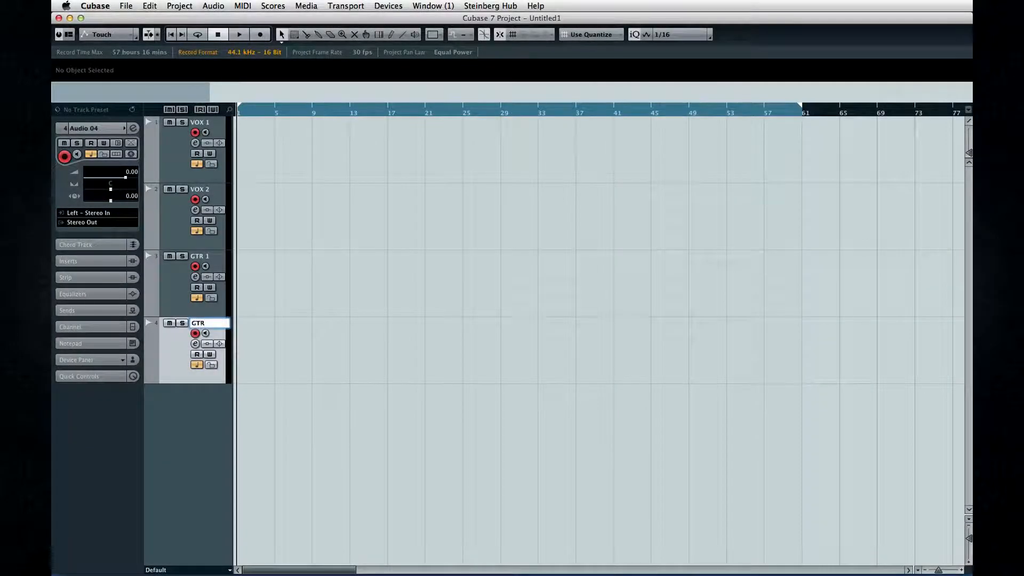
Commit the fourth track's name, completing VOX 1, VOX 2, GTR 1 and GTR 2.
{"action": "left_click", "coordinate": [259, 34]}
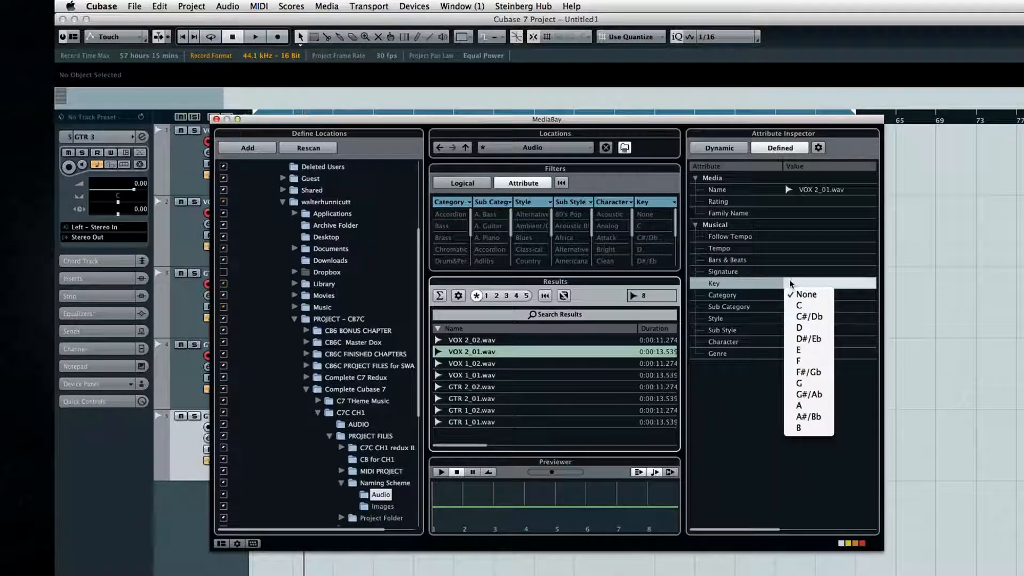
In the Attribute Inspector, set VOX 2_01.wav's Key to C and choose a Category.
{"action": "left_click", "coordinate": [798, 305]}
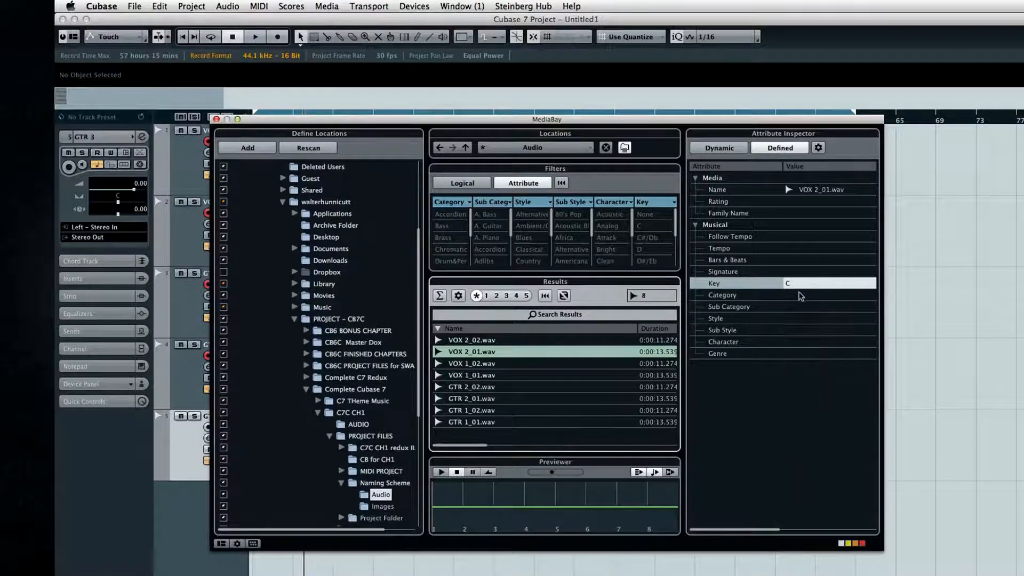
{"action": "left_click", "coordinate": [722, 294]}
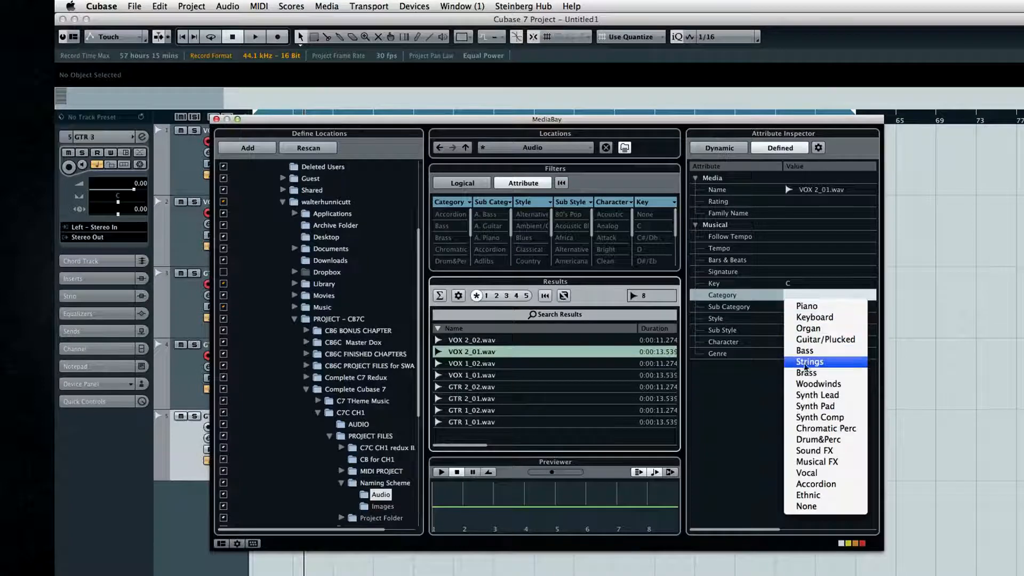
{"action": "left_click", "coordinate": [806, 472]}
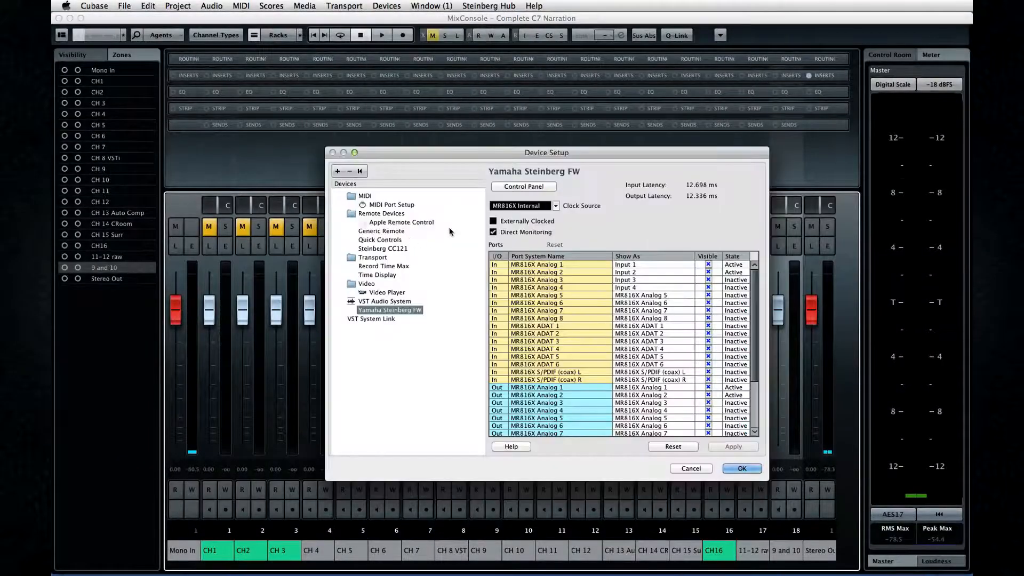
Set Device Setup's buffer size to 768 samples, then freeze CH 3 with a 5-second tail.
{"action": "left_click", "coordinate": [523, 186]}
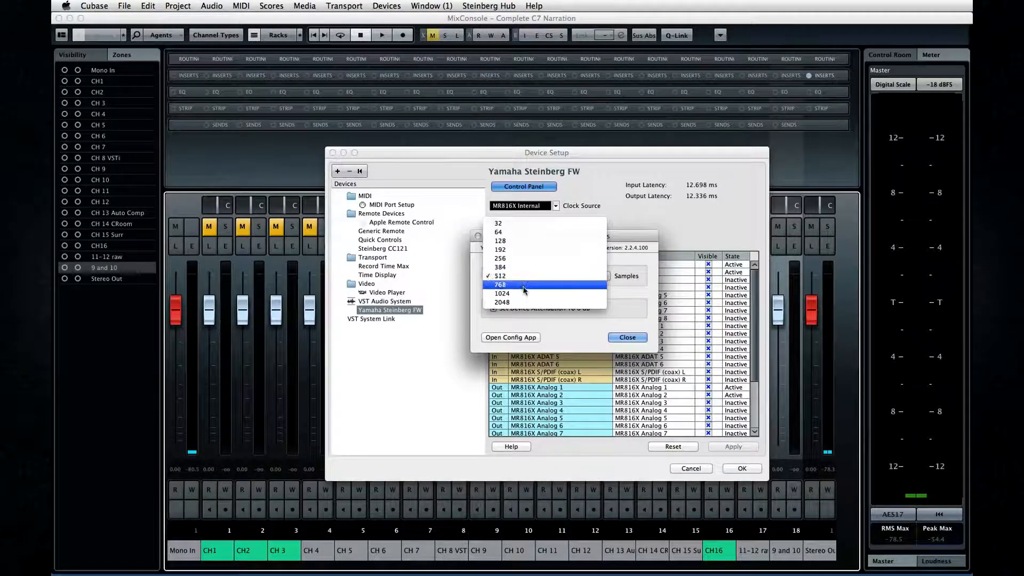
{"action": "left_click", "coordinate": [500, 285]}
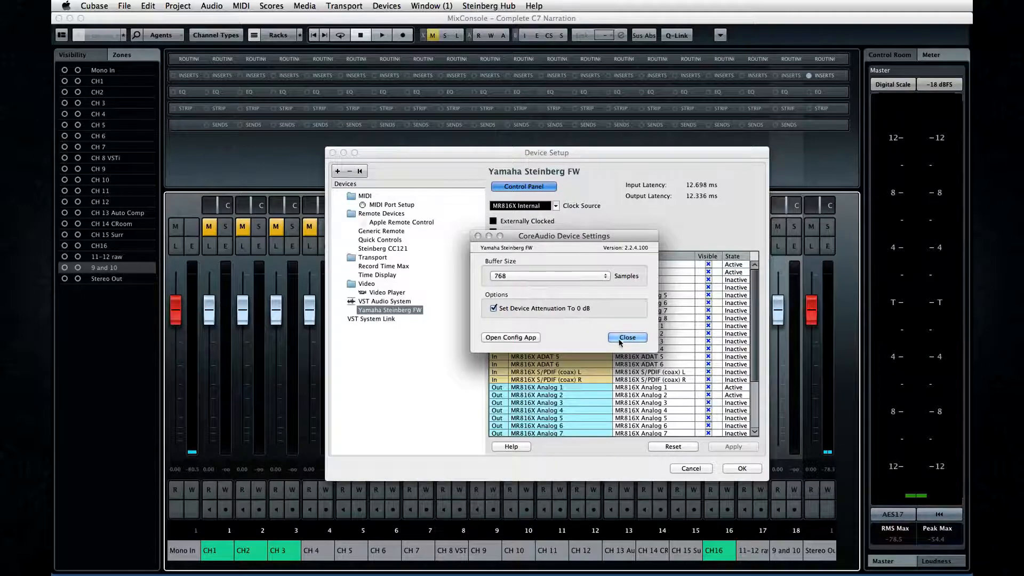
{"action": "left_click", "coordinate": [625, 338]}
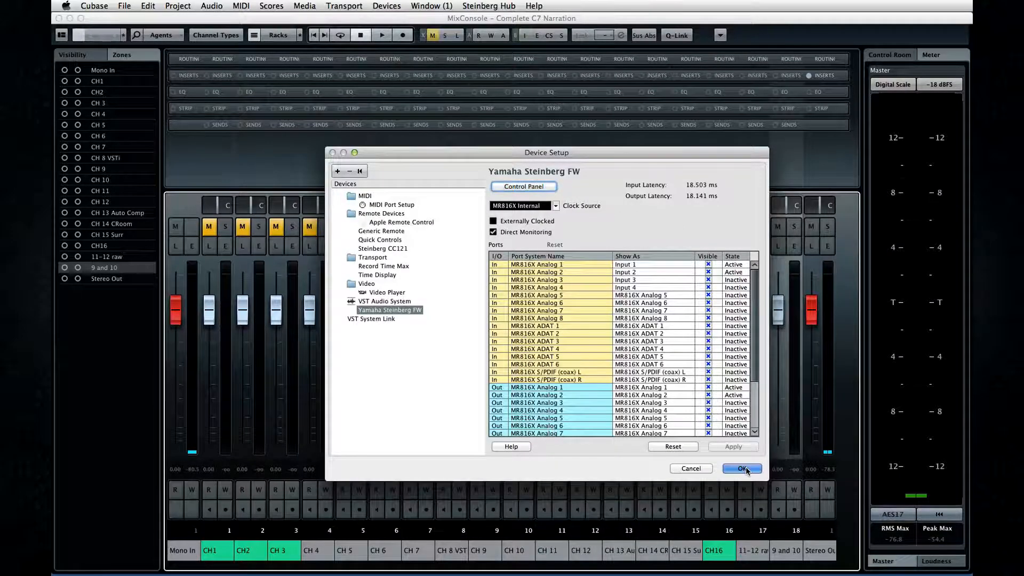
{"action": "left_click", "coordinate": [741, 468]}
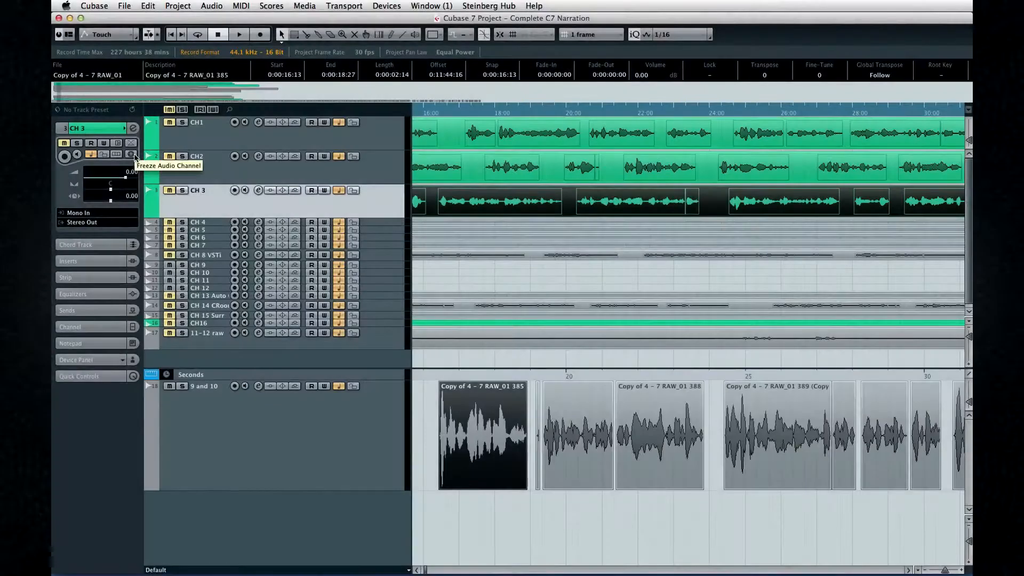
{"action": "left_click", "coordinate": [131, 155]}
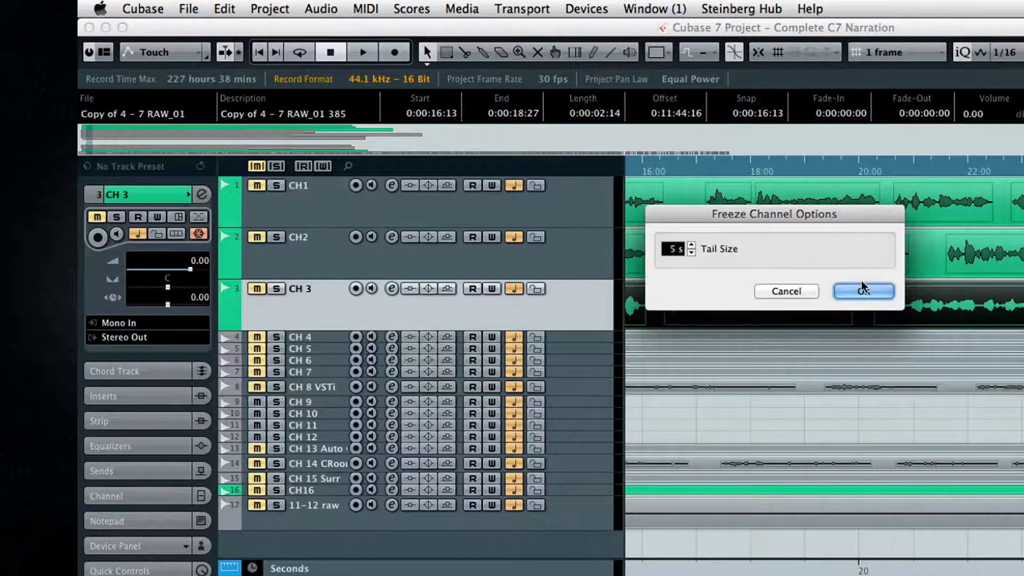
{"action": "left_click", "coordinate": [864, 292]}
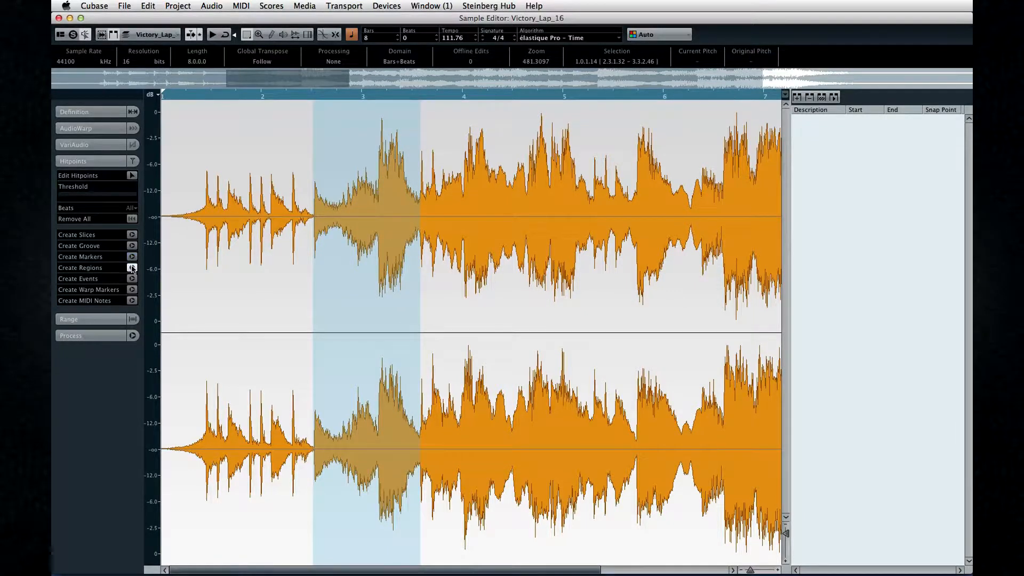
Create regions from Victory_Lap_16's hitpoints and select Region 4 in the list.
{"action": "left_click", "coordinate": [131, 267]}
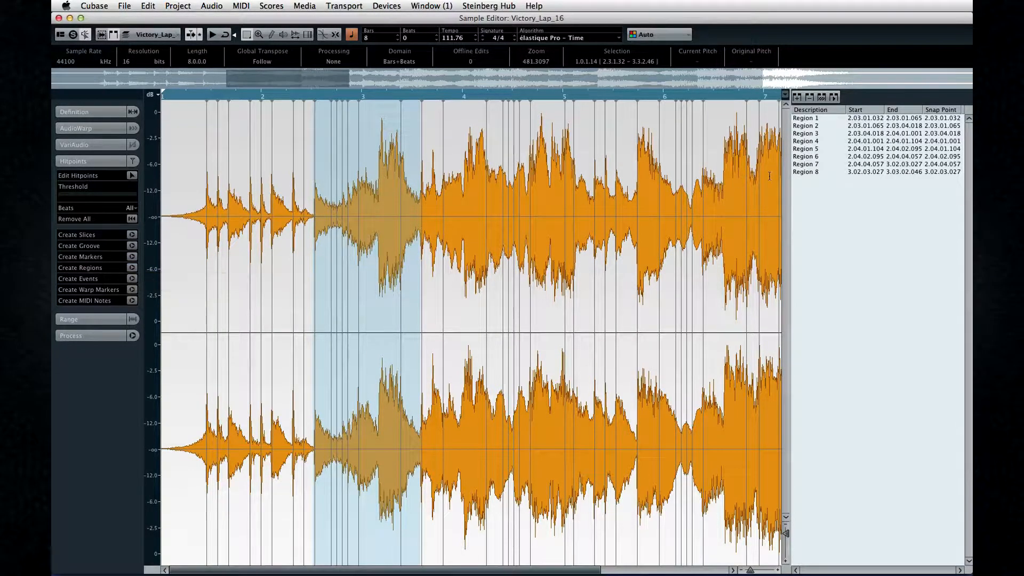
{"action": "left_click", "coordinate": [805, 141]}
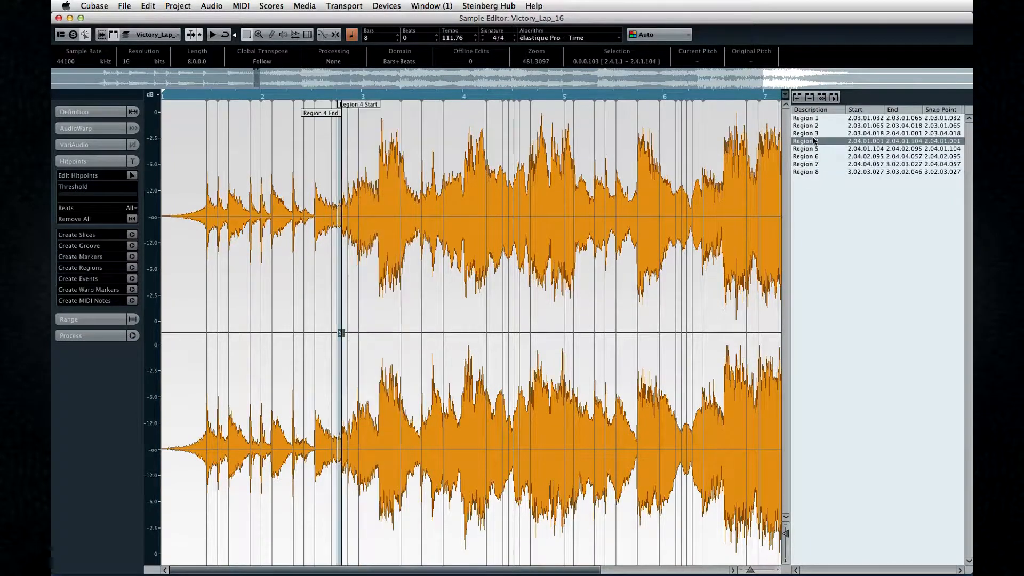